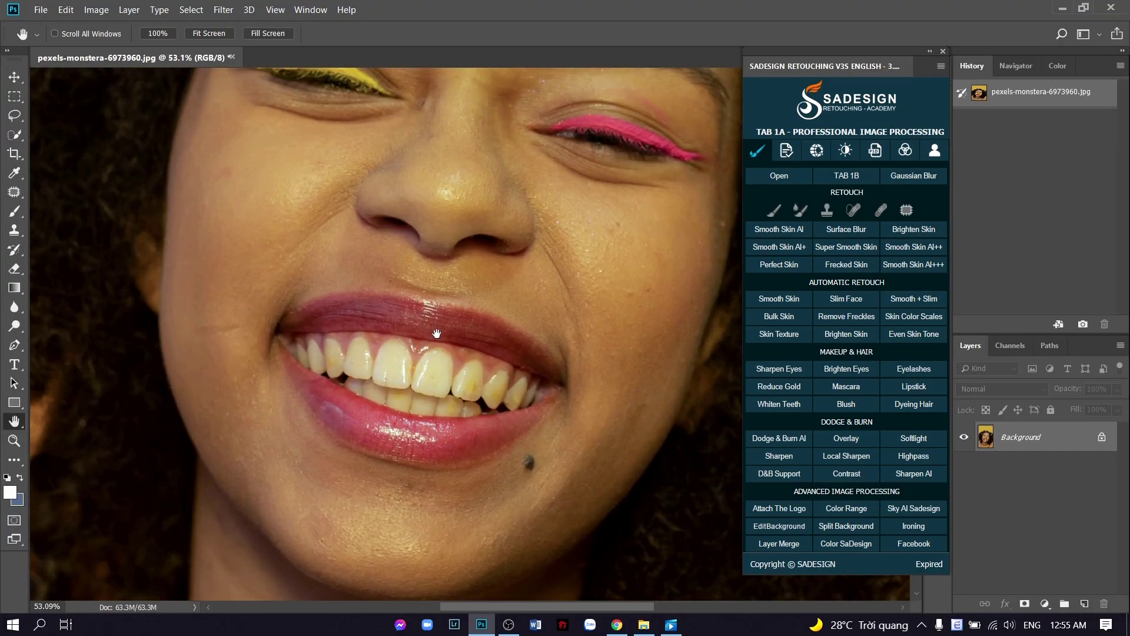
- Create a Hue/Saturation layer with Yellows at saturation -73 and lightness +55
drag(436, 332, 401, 282)
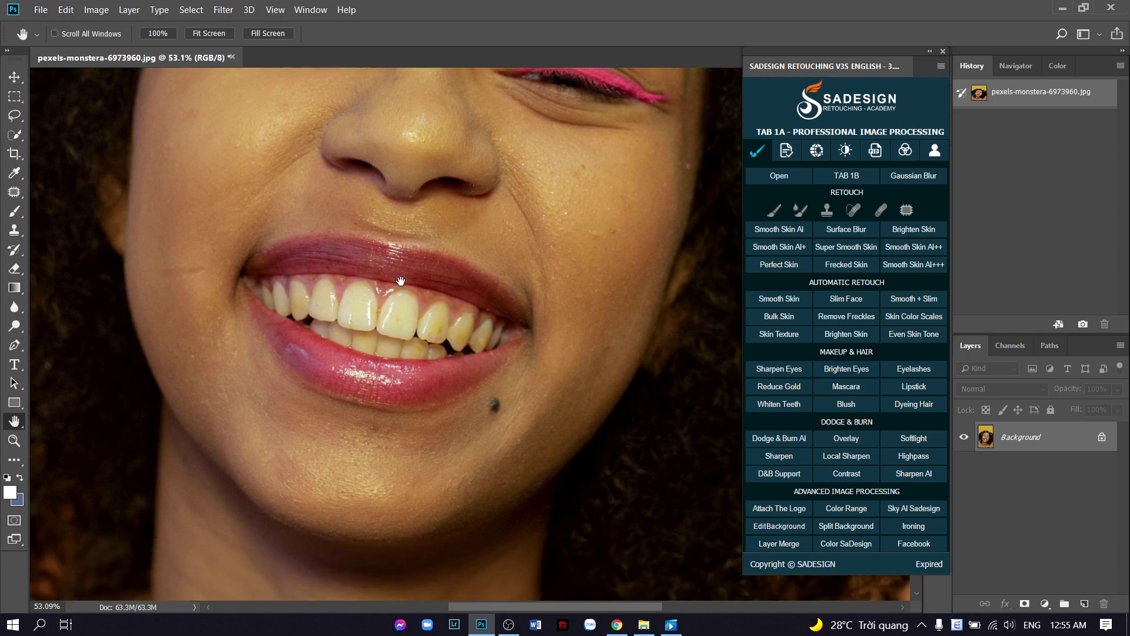
mouse_move(654, 464)
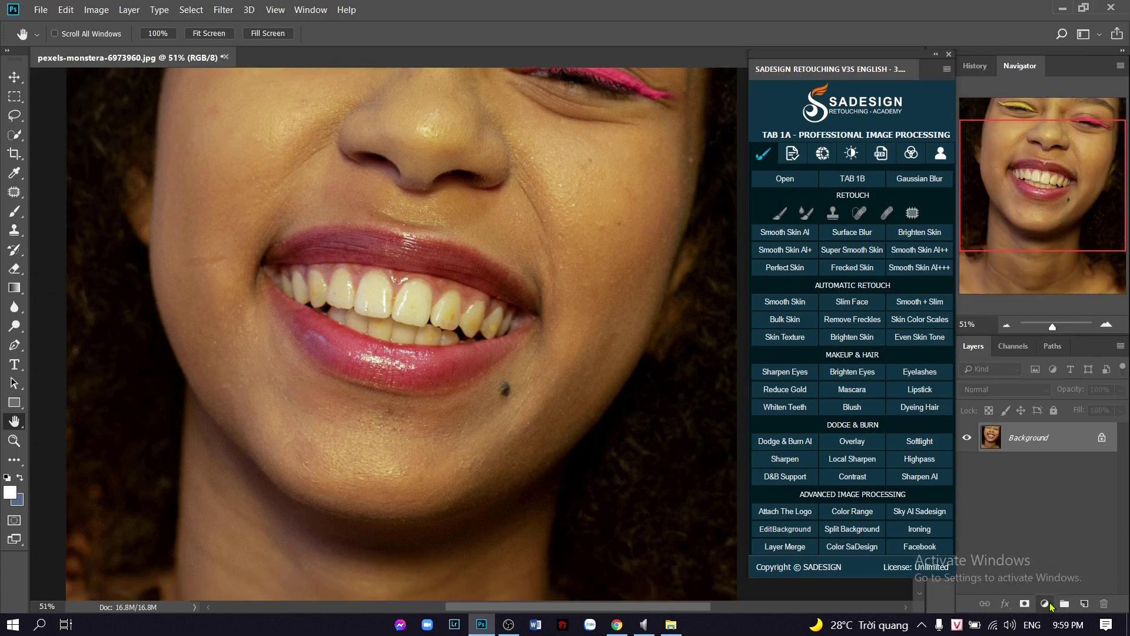
click(1043, 603)
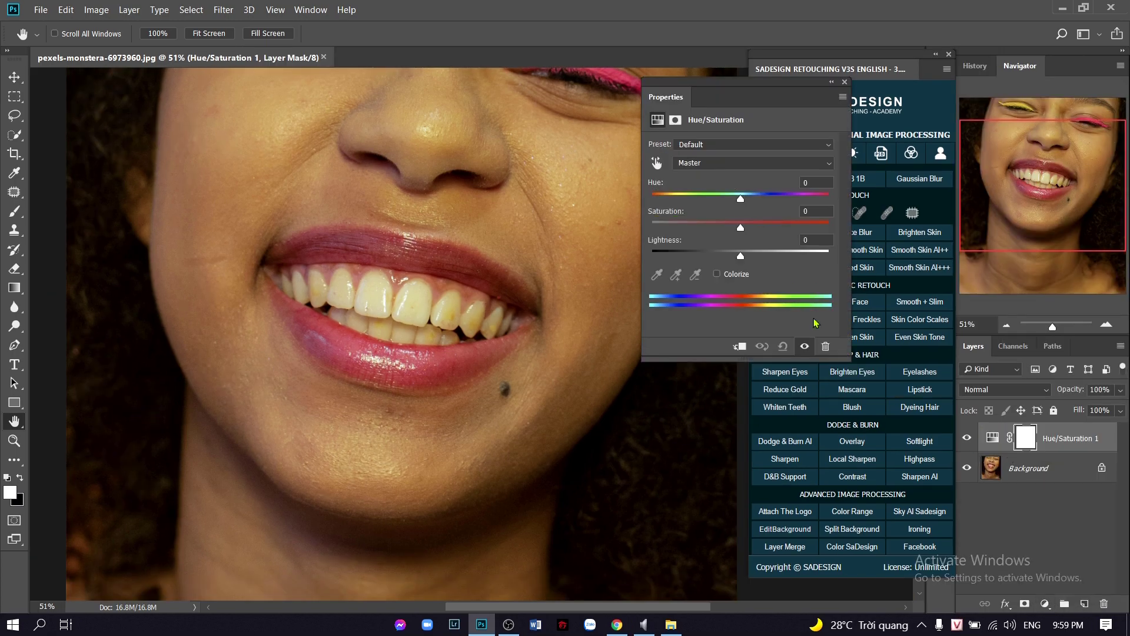
click(751, 163)
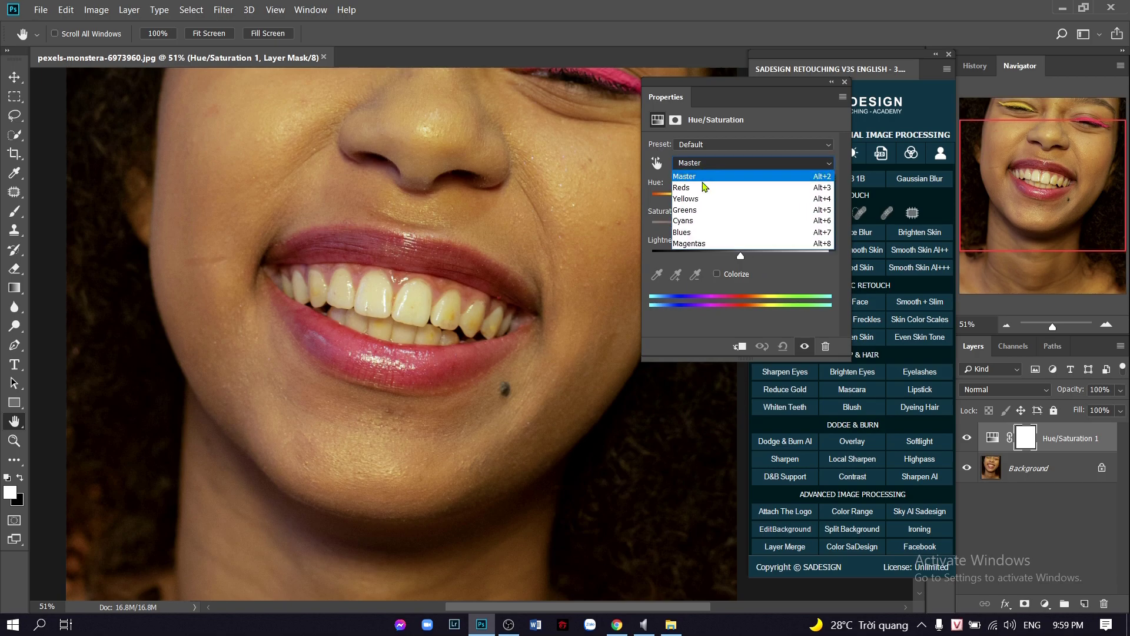
click(685, 198)
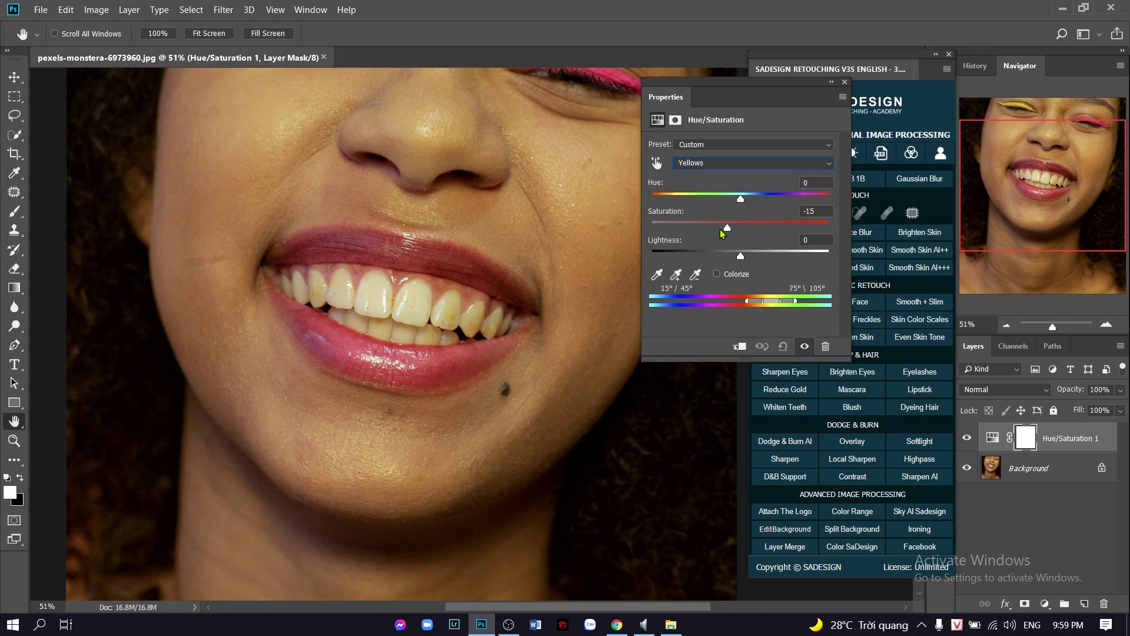
drag(727, 227, 676, 227)
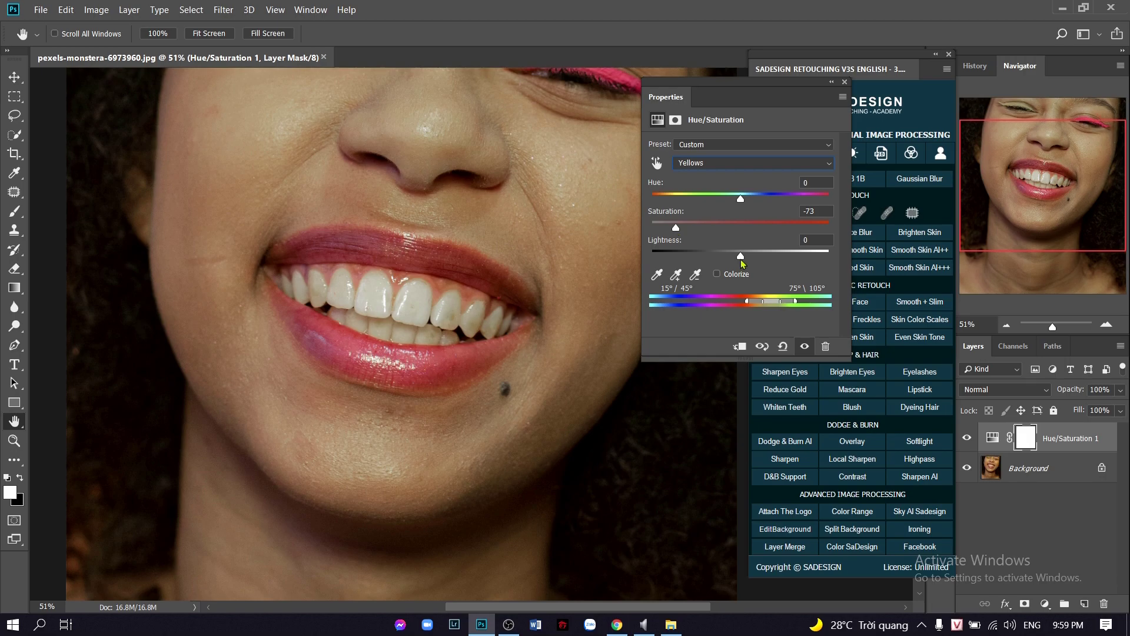
drag(740, 255, 789, 256)
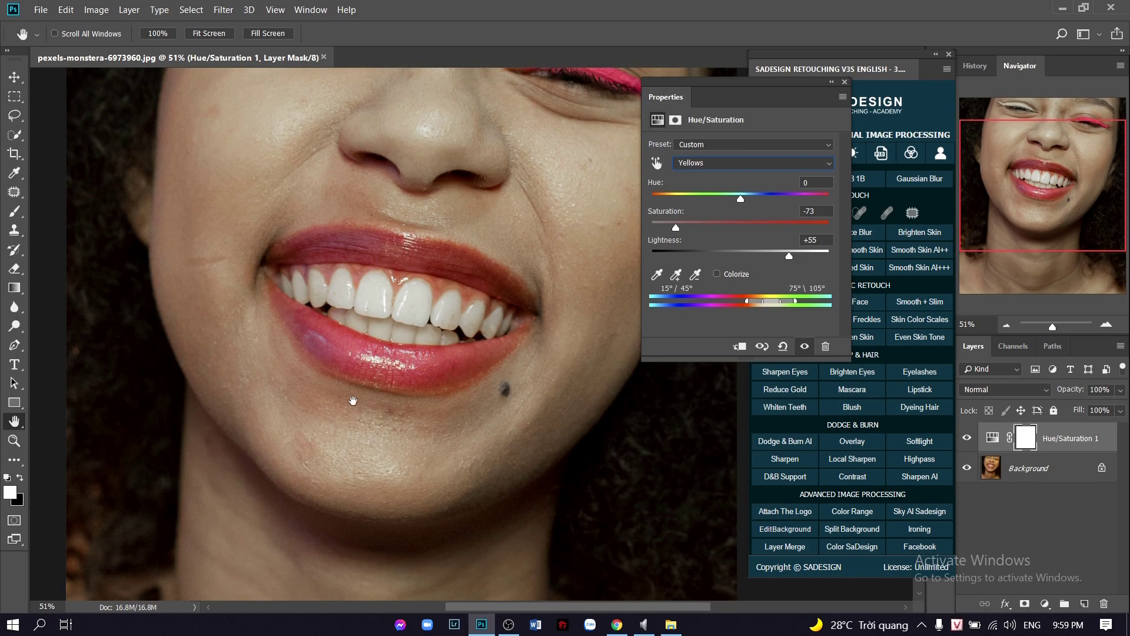
mouse_move(461, 418)
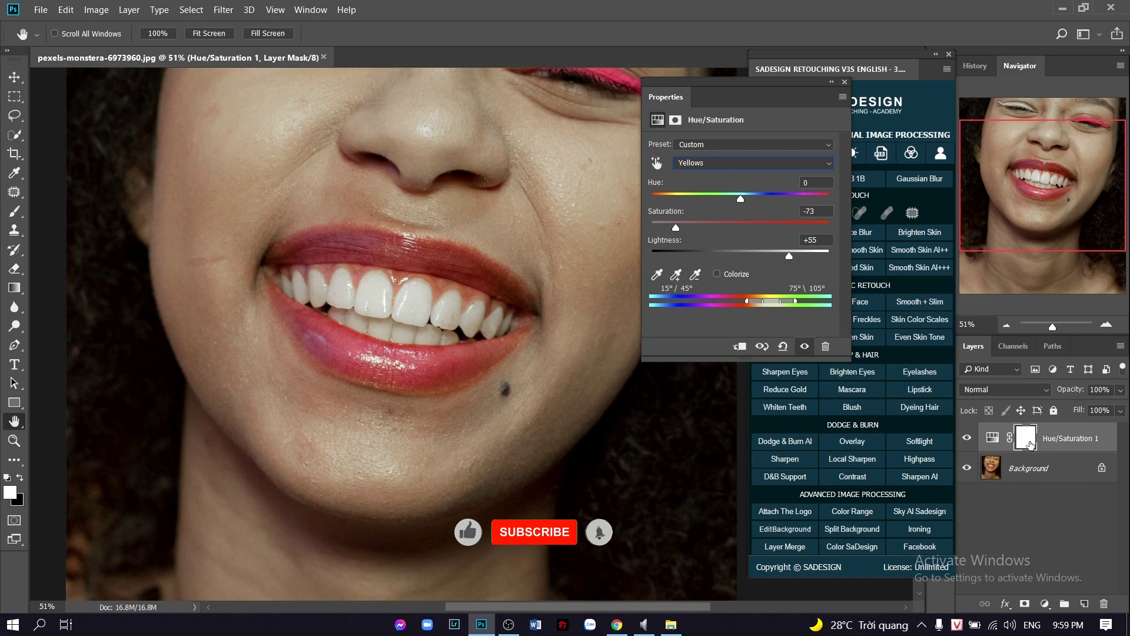
- Invert the adjustment's mask and paint white over the upper teeth to restore whitening there only
click(1032, 437)
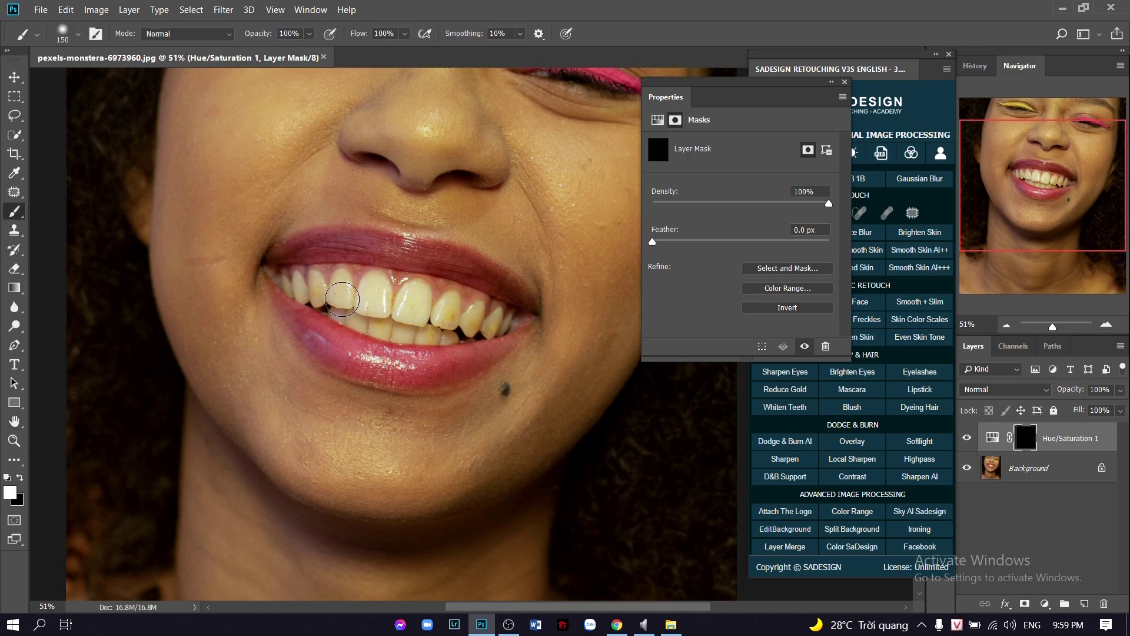
drag(343, 299, 378, 285)
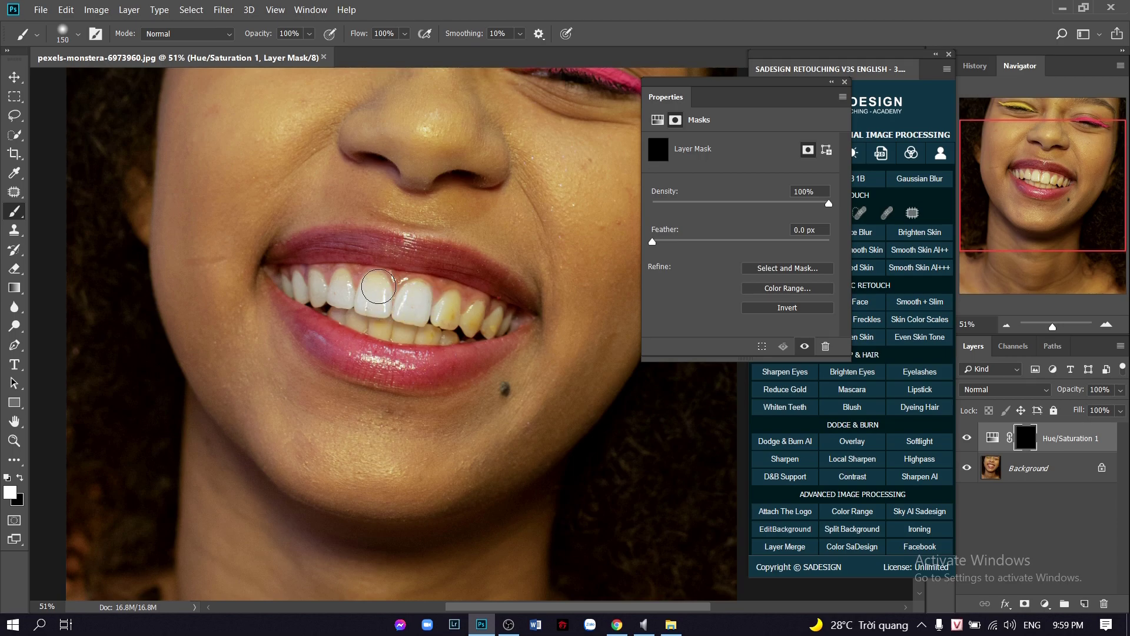
drag(378, 284, 431, 323)
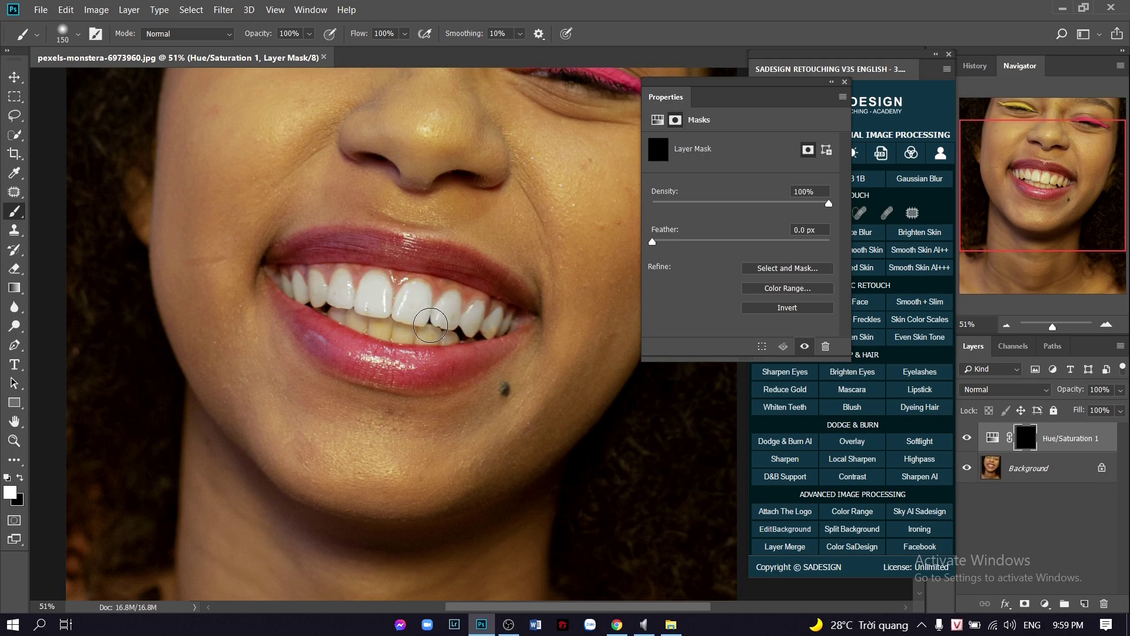
drag(428, 325, 435, 304)
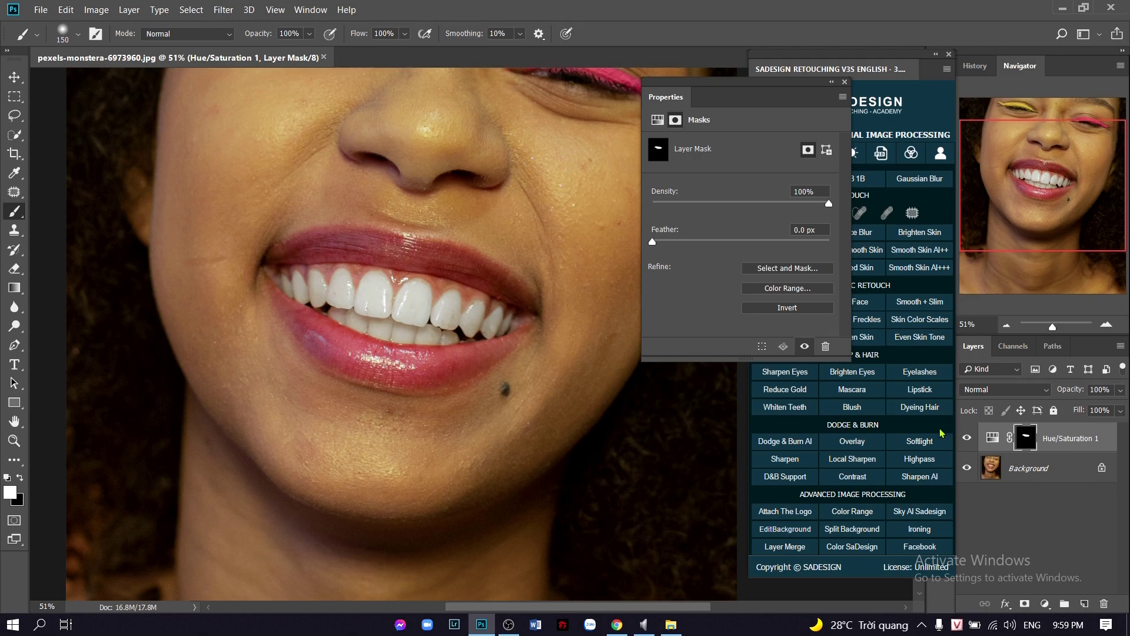
mouse_move(504, 363)
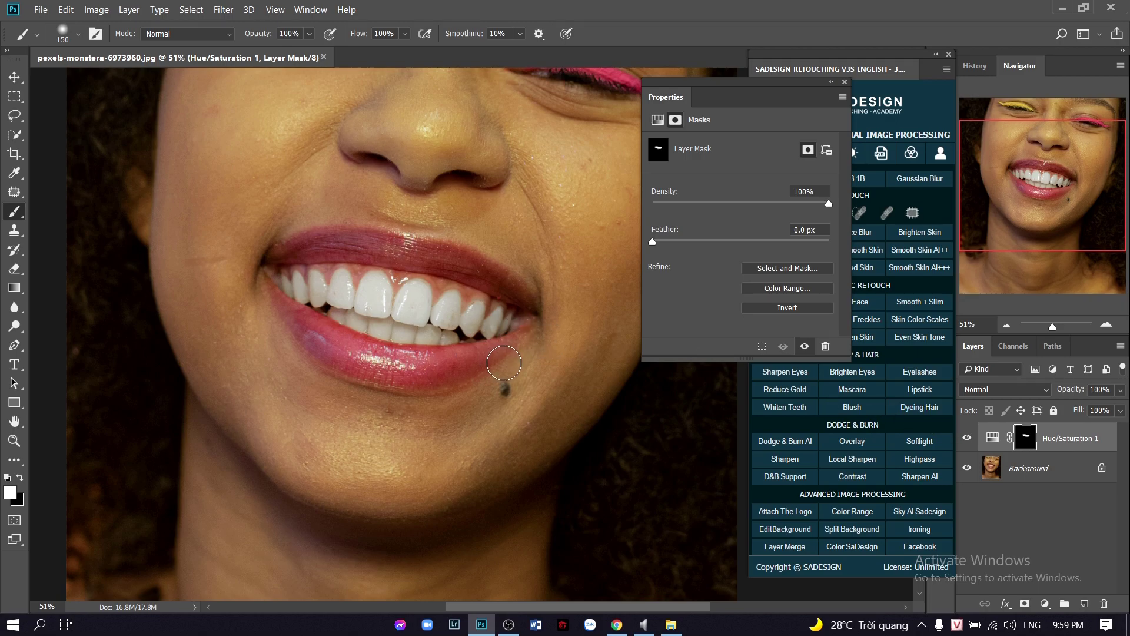
mouse_move(506, 354)
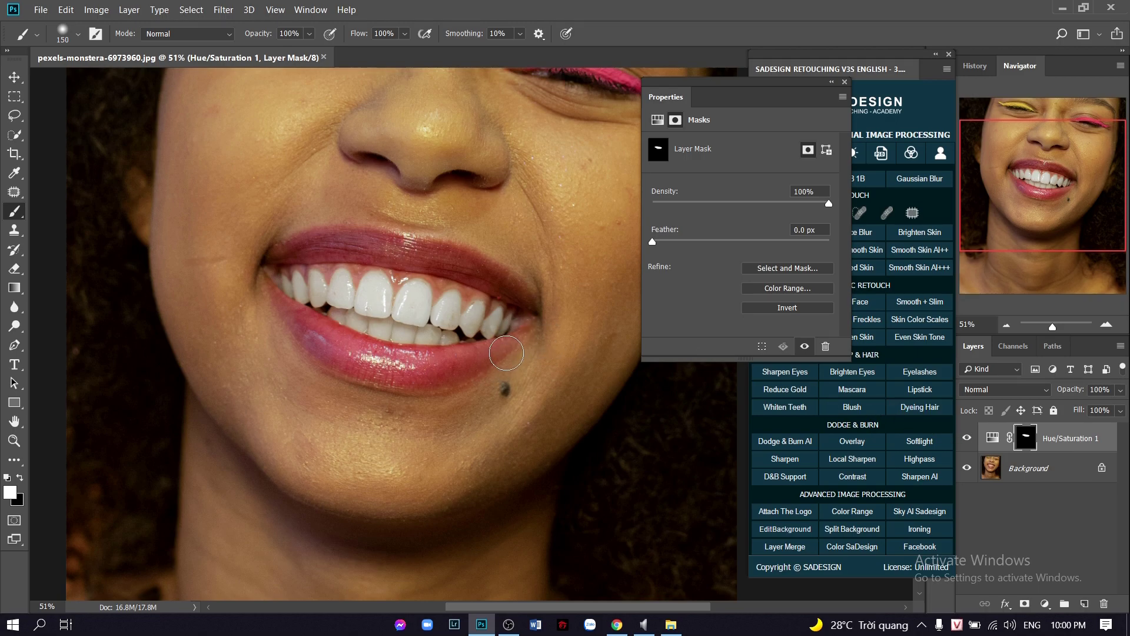
- Adjust the Yellows colour-range sliders toward the reds, outer edge at 20°, then close Properties
click(991, 437)
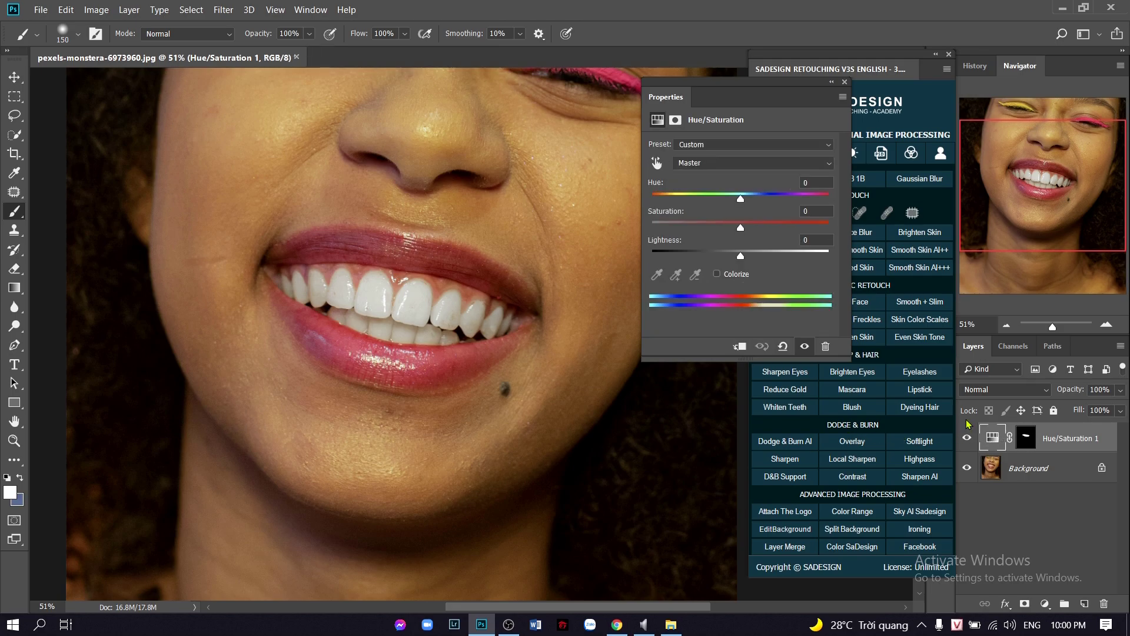
click(752, 163)
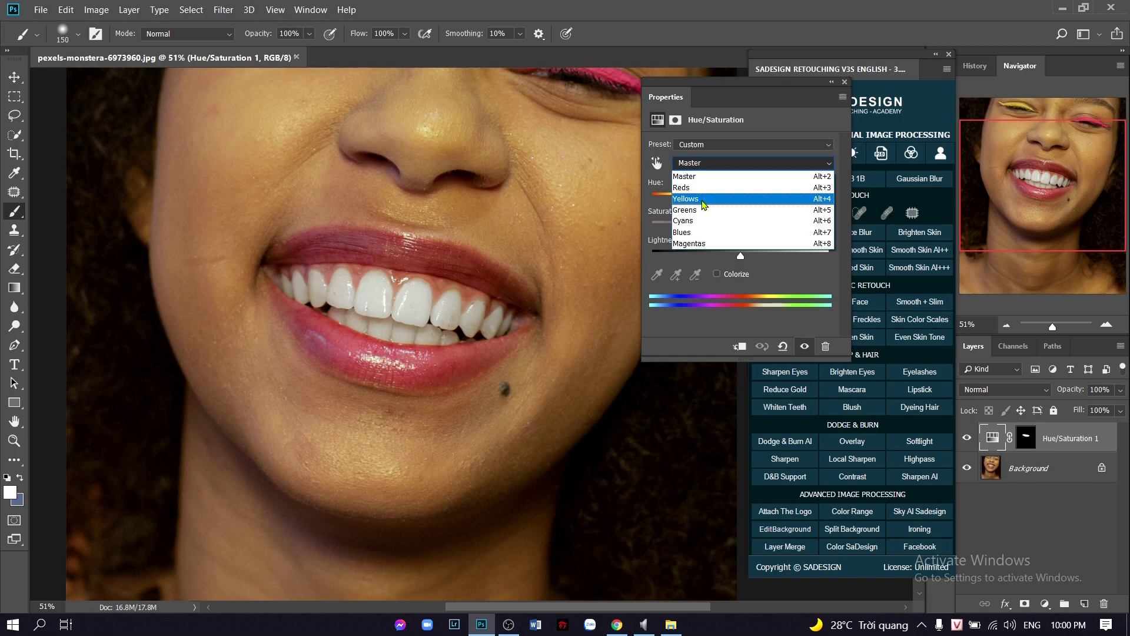
click(685, 198)
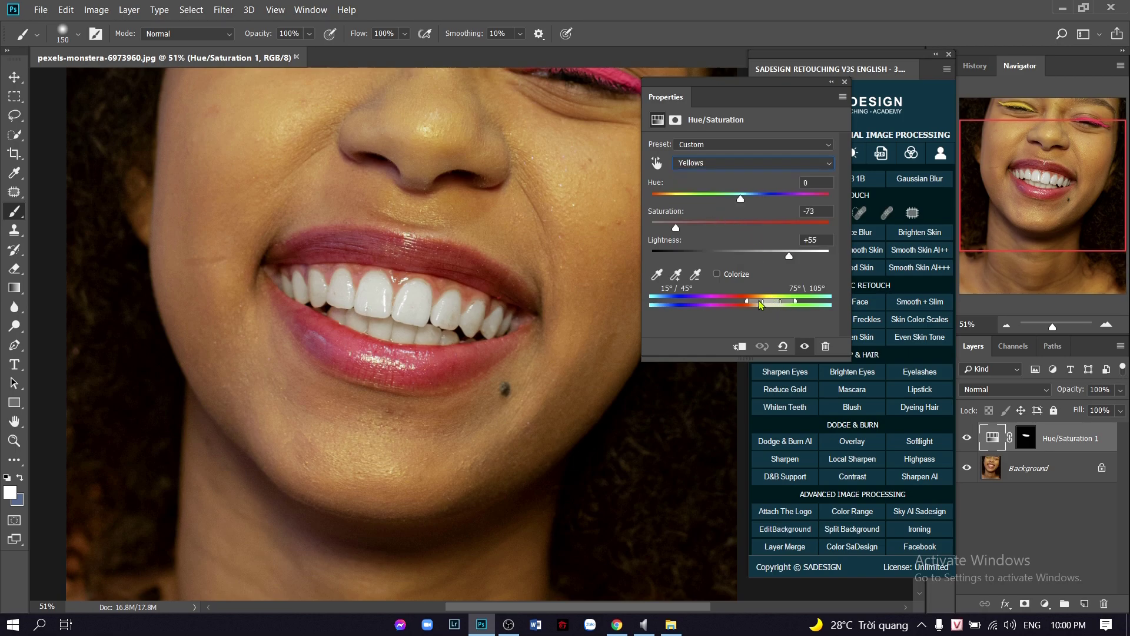
mouse_move(764, 306)
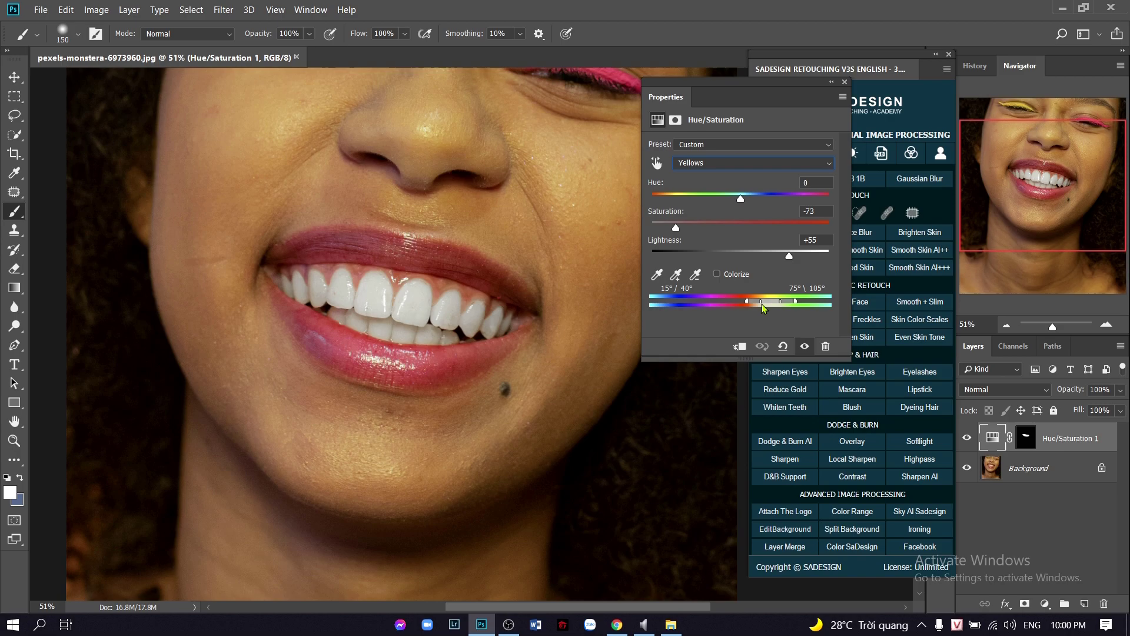
drag(761, 302, 750, 301)
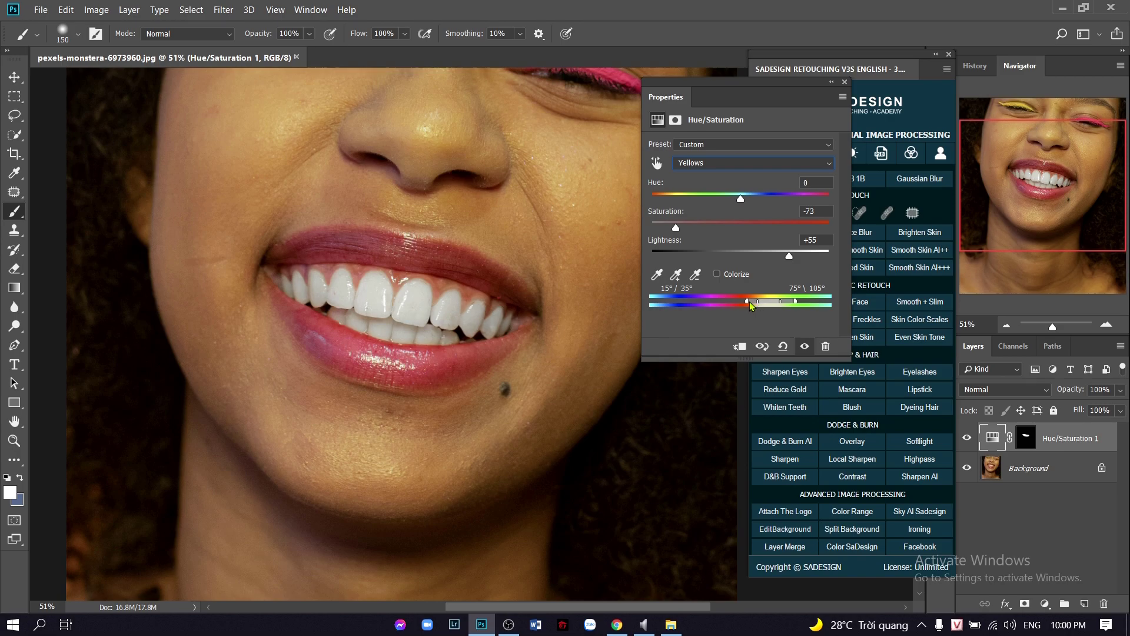
drag(750, 301, 717, 301)
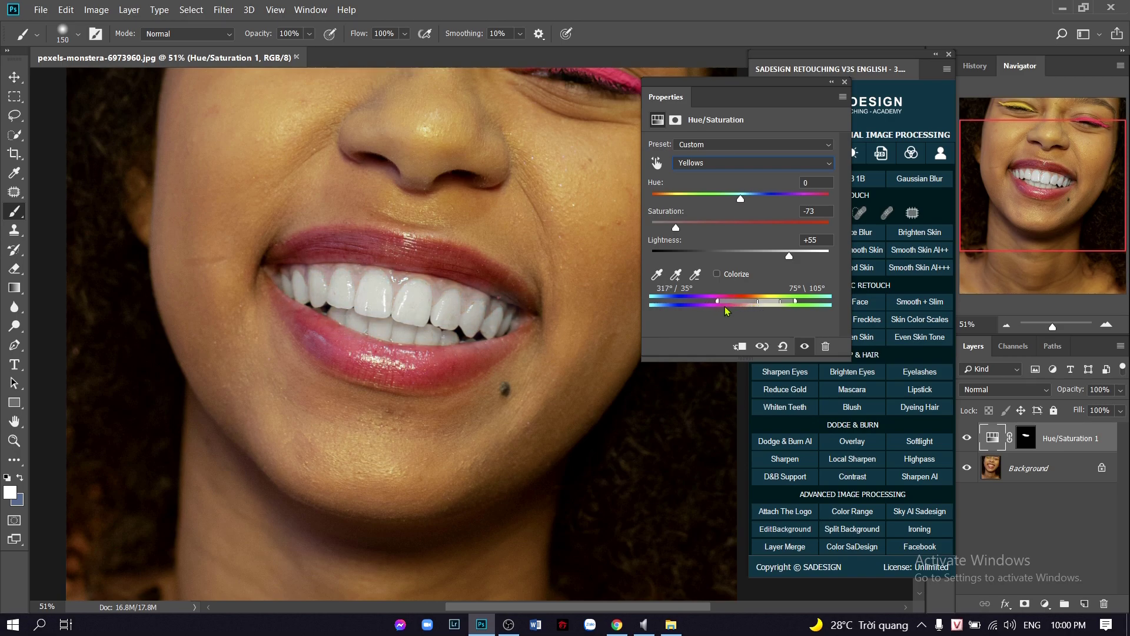
drag(717, 300, 755, 300)
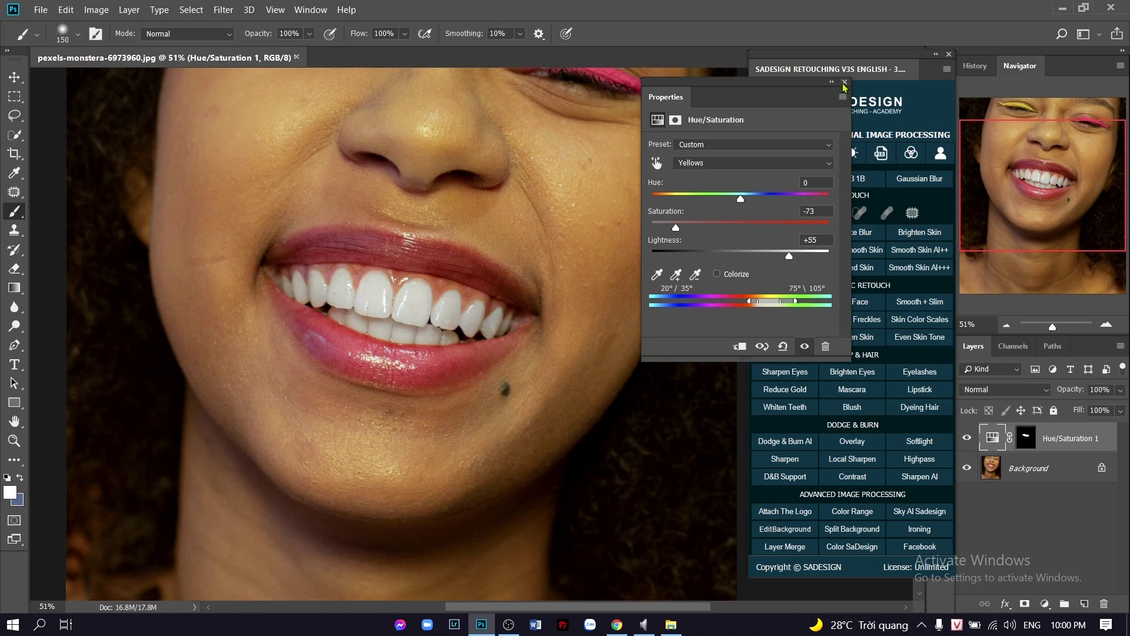
click(845, 82)
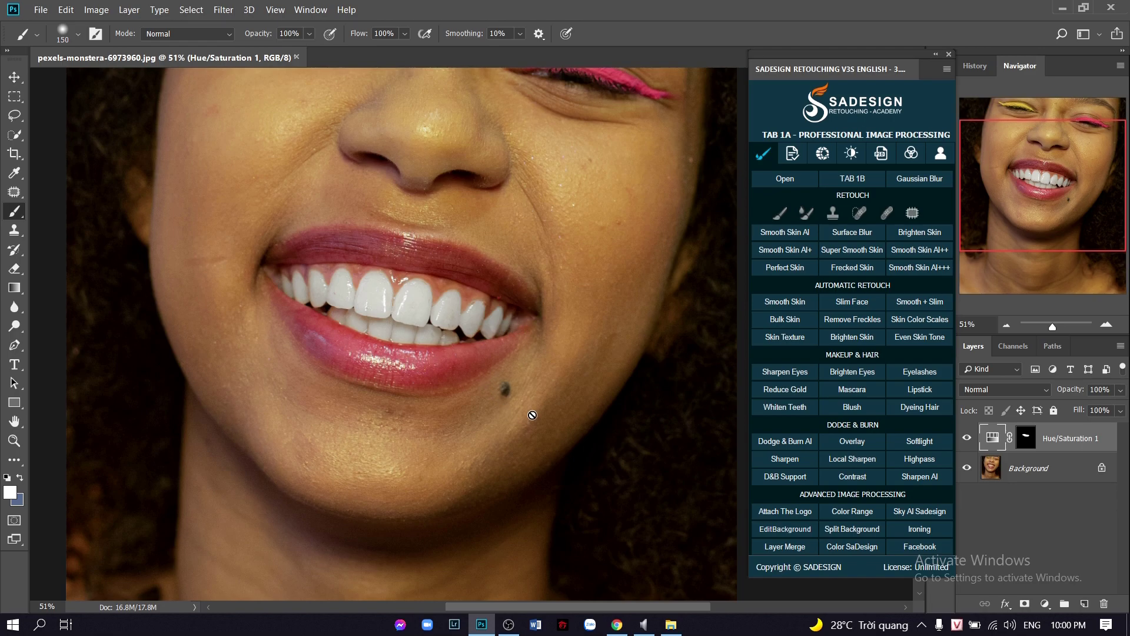
mouse_move(575, 377)
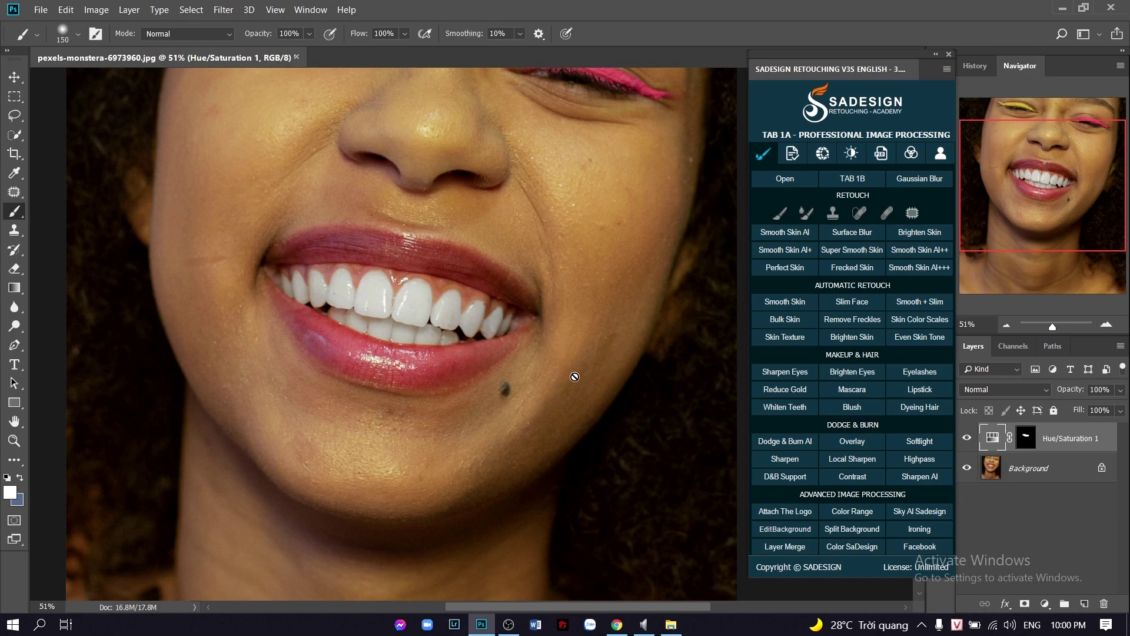
mouse_move(683, 314)
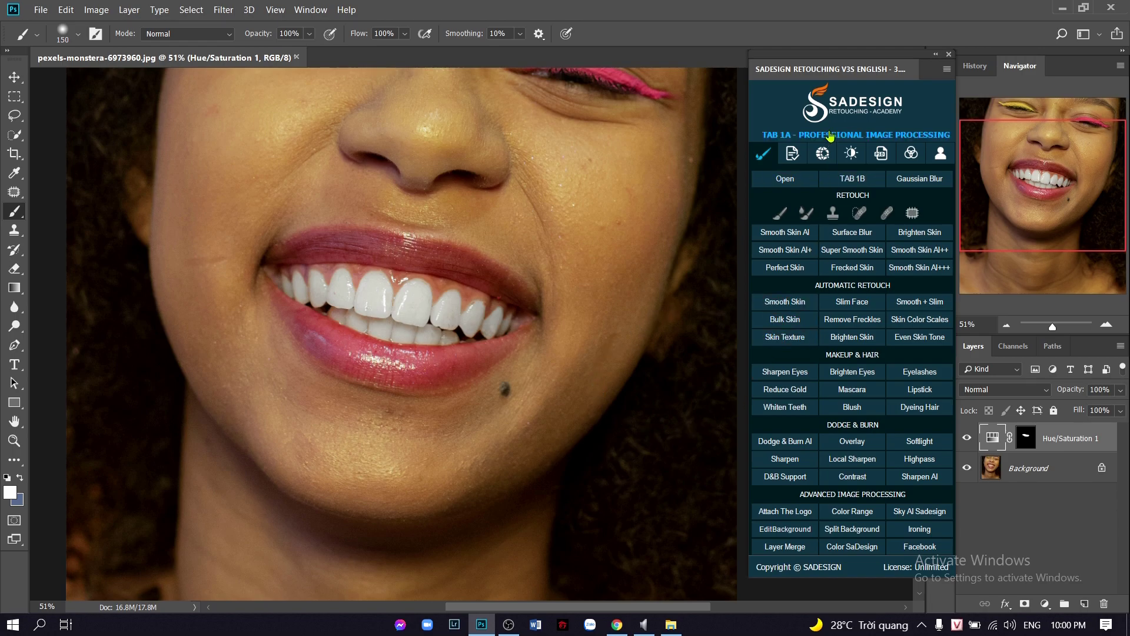
mouse_move(801, 104)
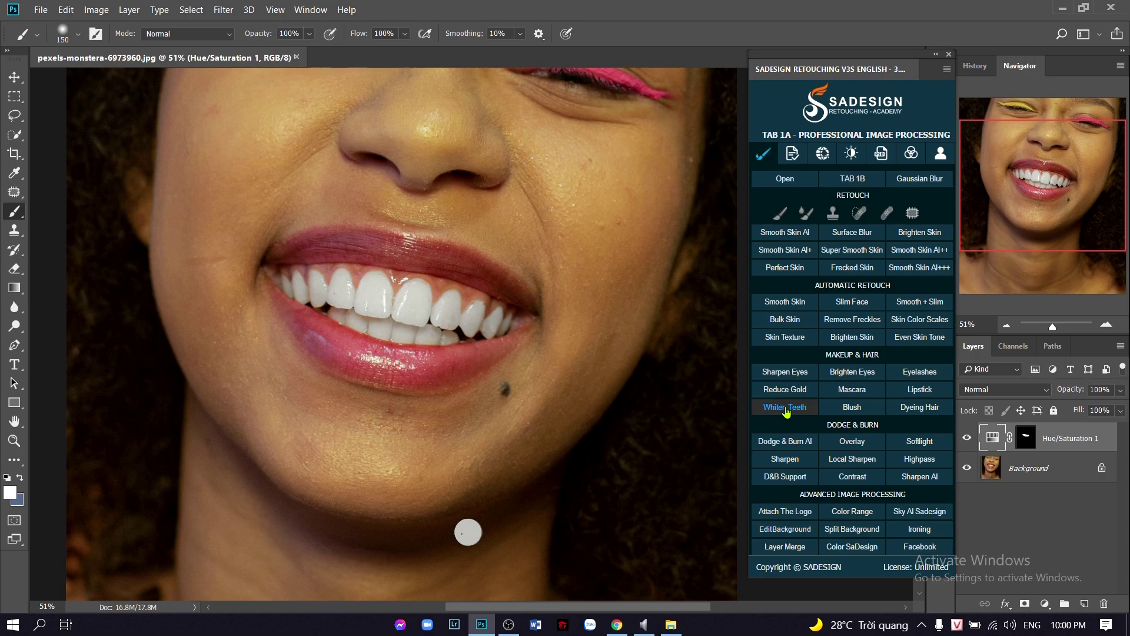
- Add the SADESIGN Whiten Teeth group and paint its mask white across the teeth
click(784, 406)
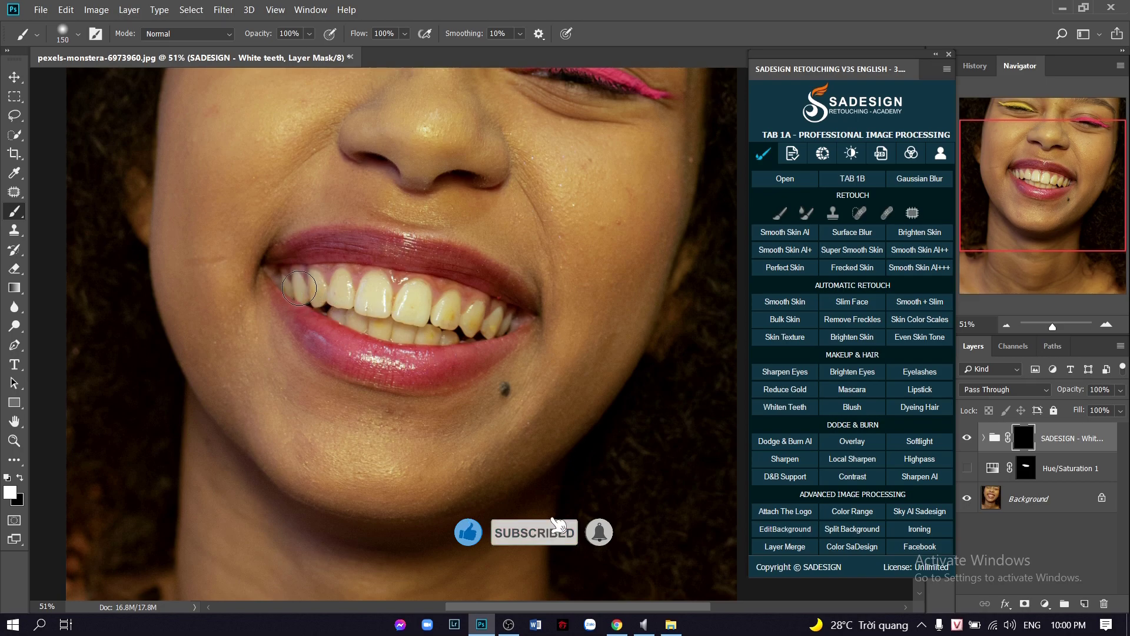
drag(298, 287, 476, 321)
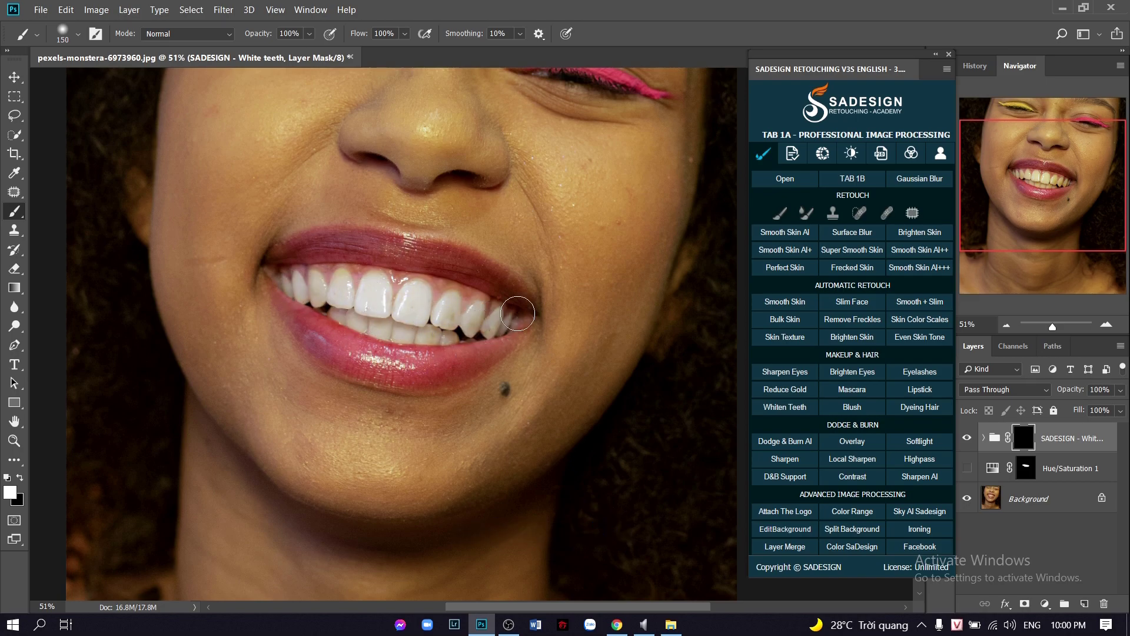
drag(518, 313, 375, 313)
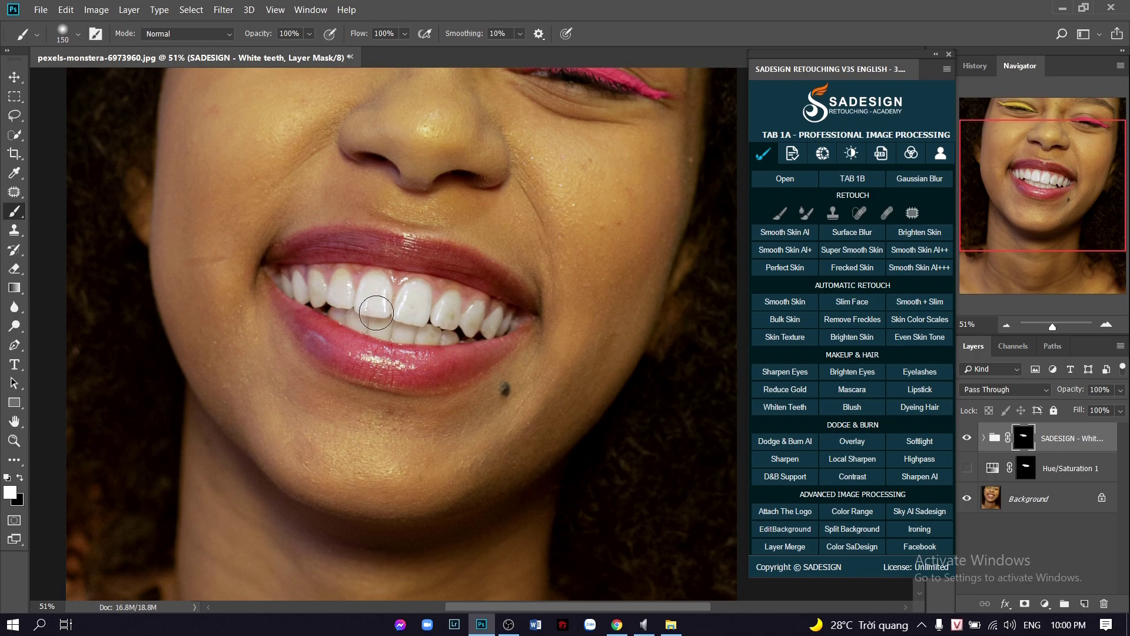